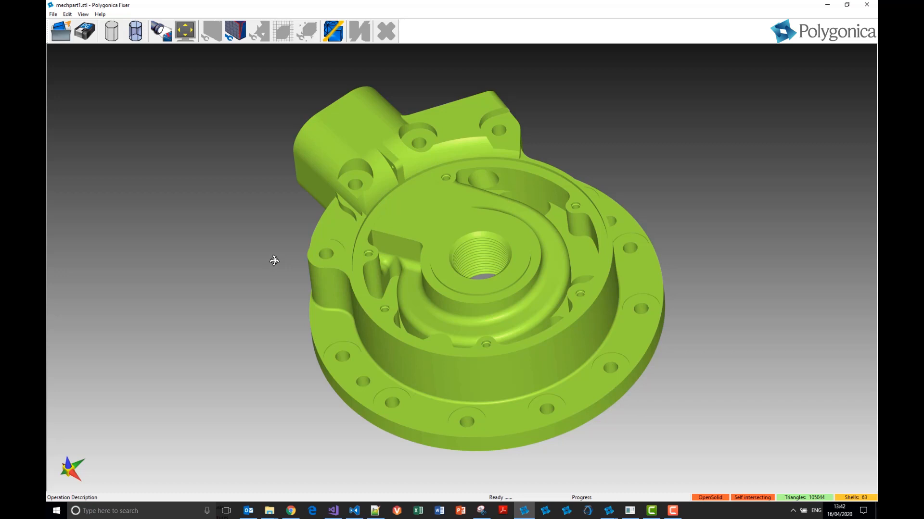
Orbit and zoom around the translucent part to inspect the red open edges near the central bore
drag(274, 261, 277, 270)
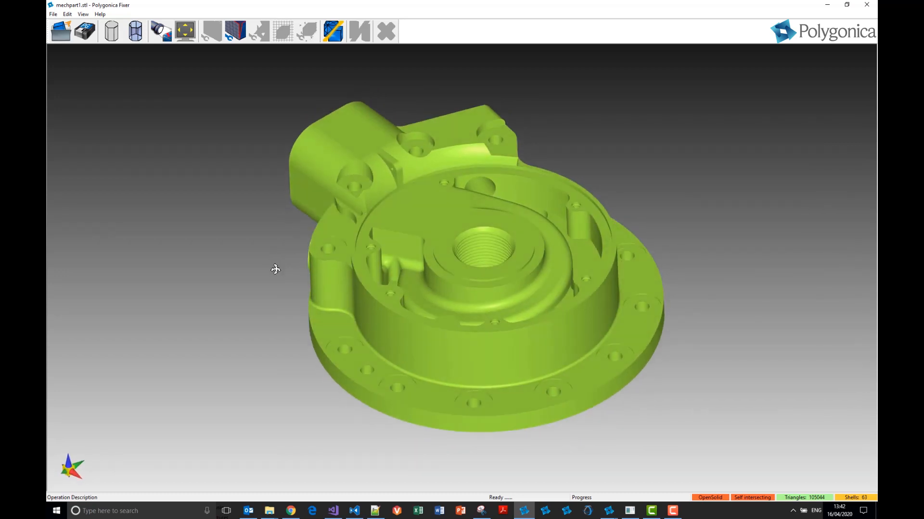
mouse_move(335, 274)
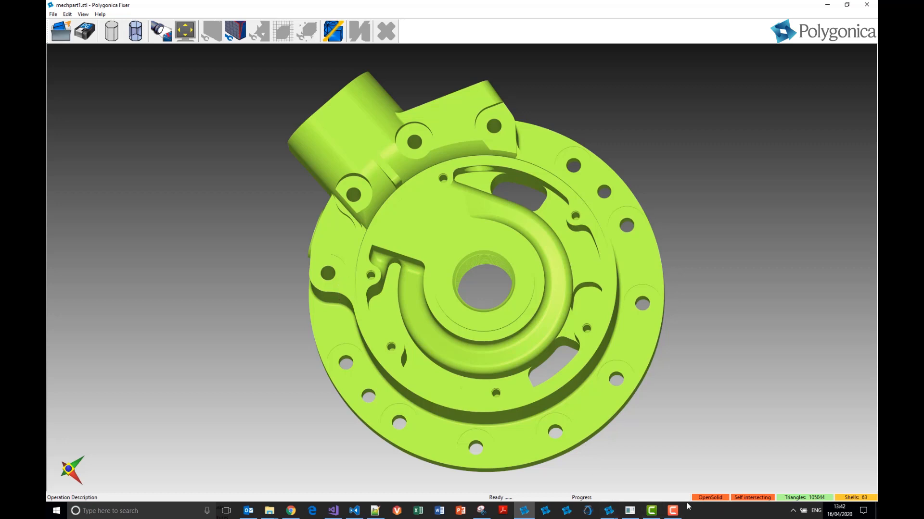
mouse_move(756, 502)
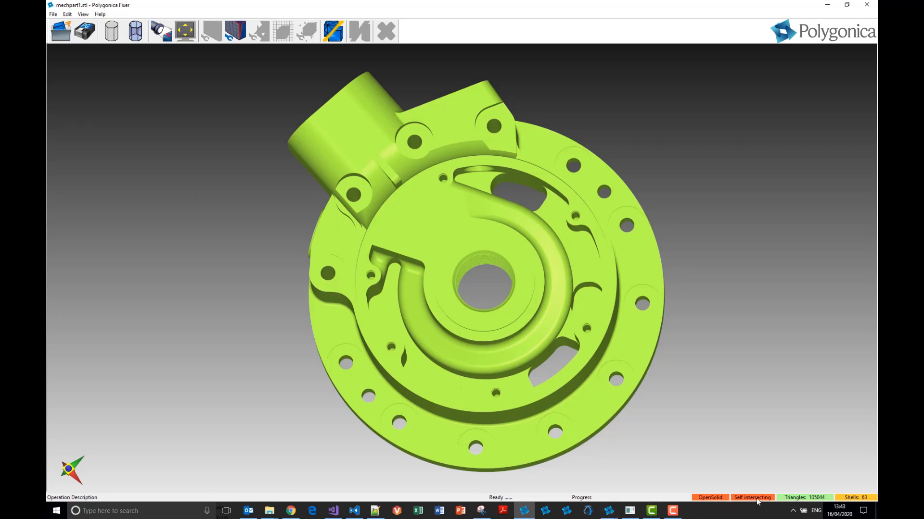
mouse_move(728, 501)
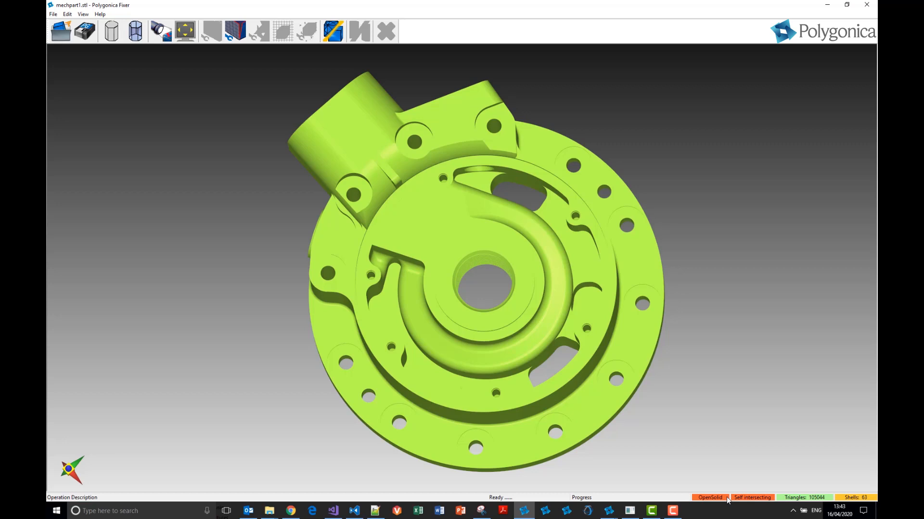
mouse_move(758, 500)
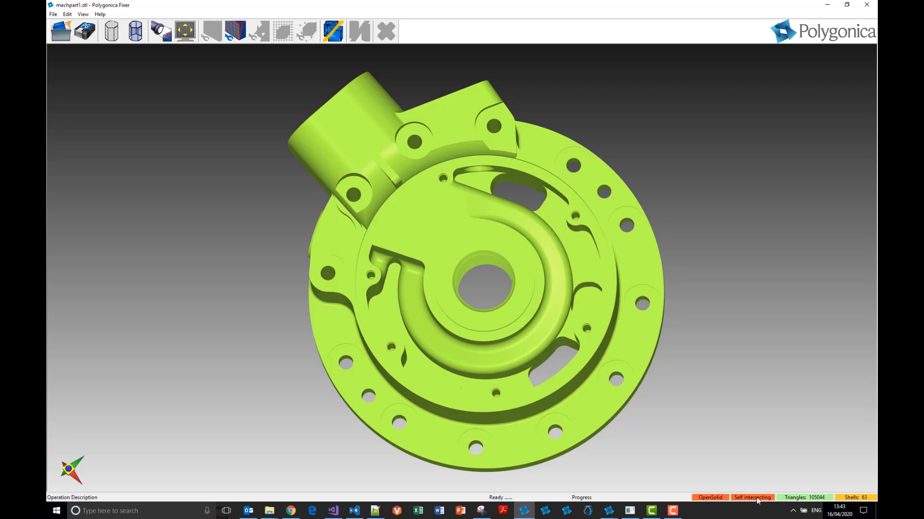
mouse_move(851, 503)
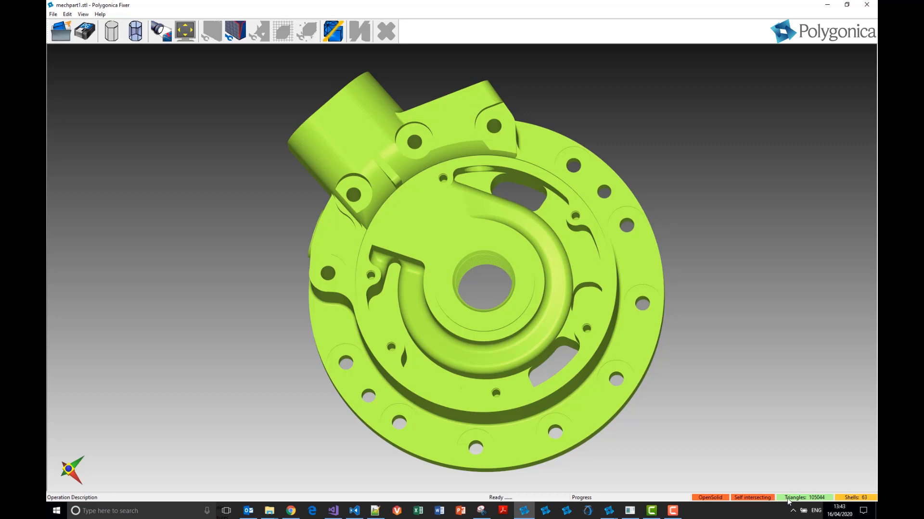
mouse_move(648, 422)
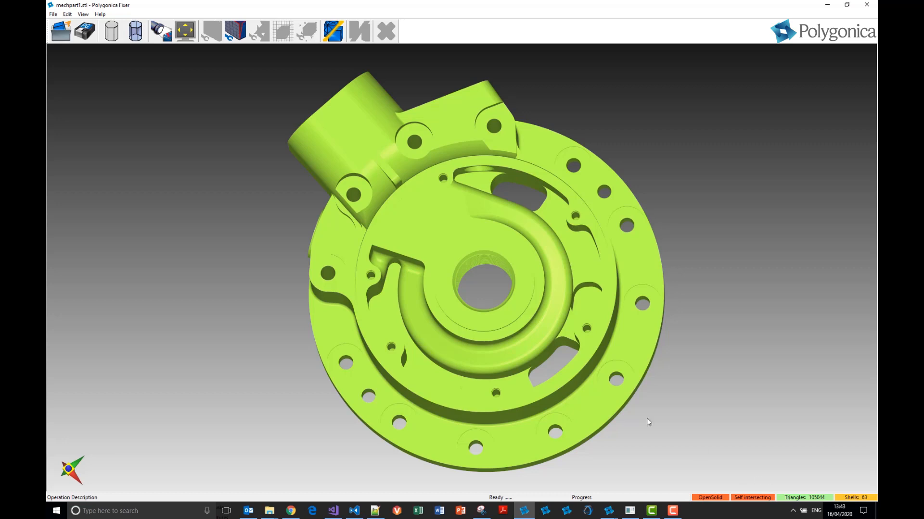
drag(647, 422, 496, 276)
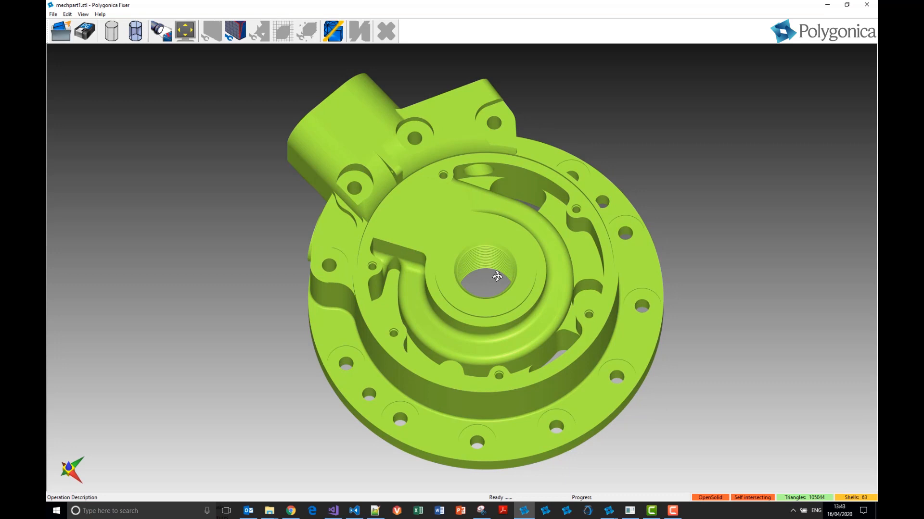
mouse_move(164, 31)
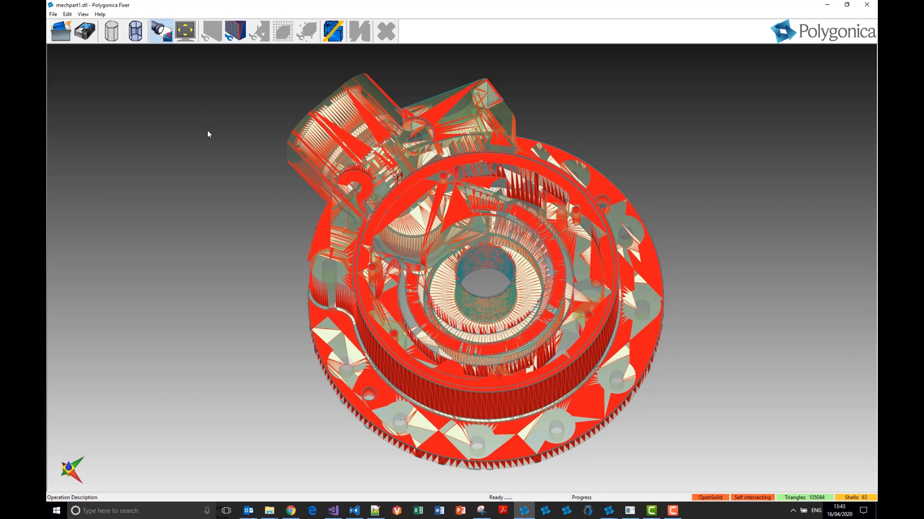
mouse_move(386, 216)
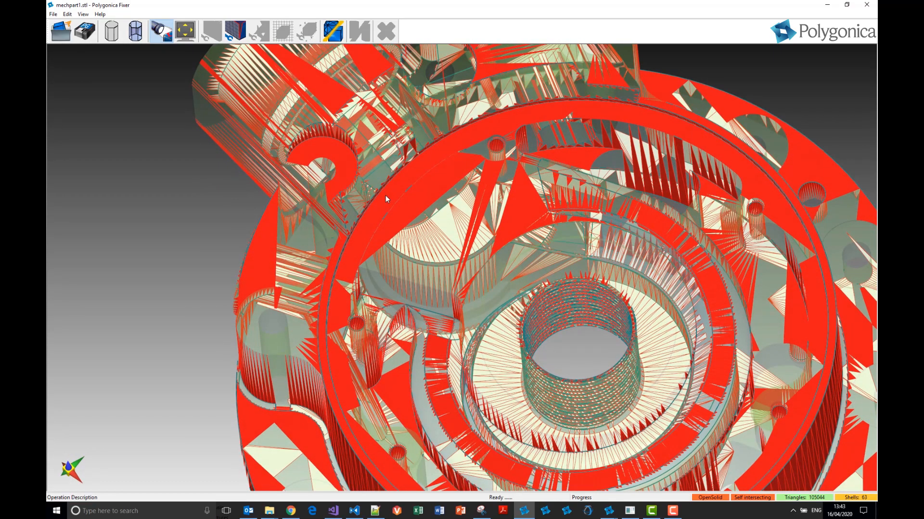
drag(385, 199, 380, 194)
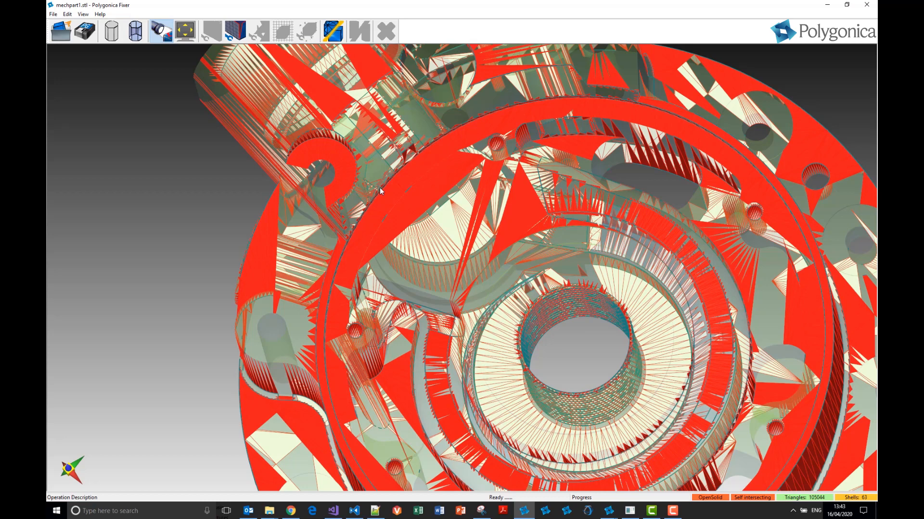
drag(380, 191, 359, 219)
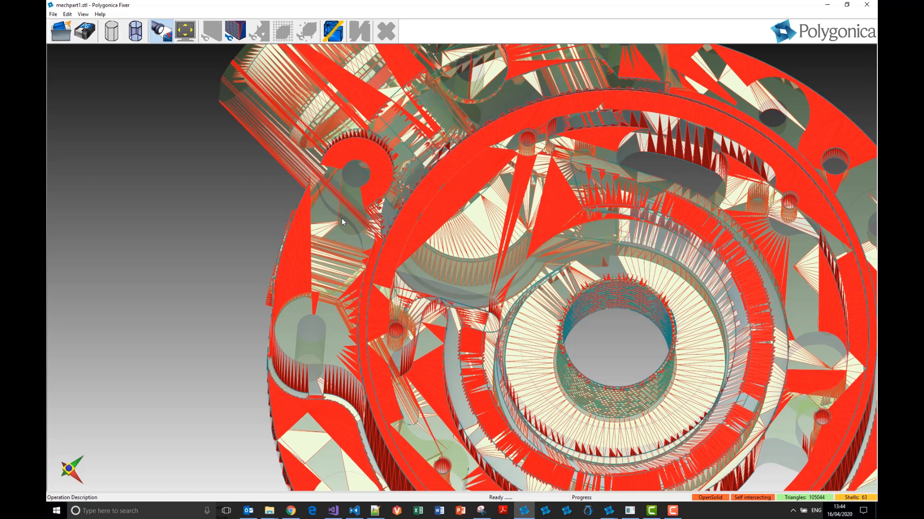
mouse_move(343, 217)
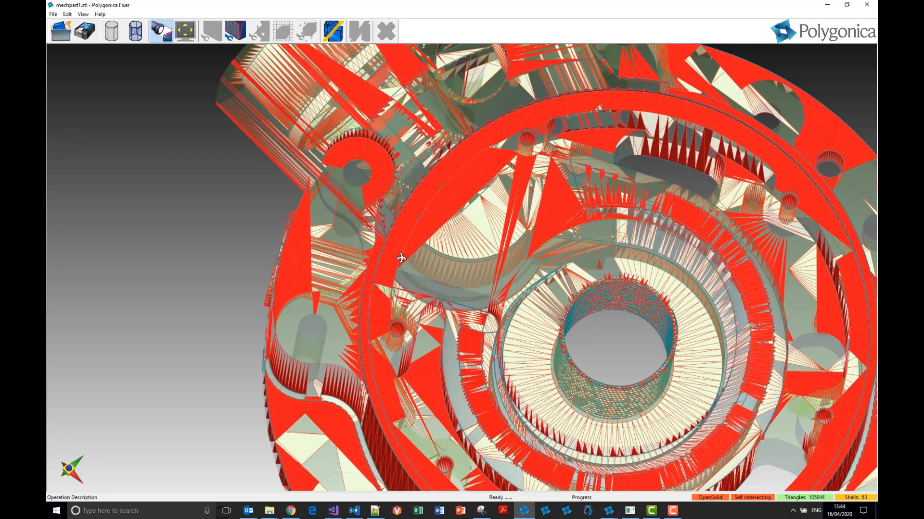
drag(400, 258, 541, 276)
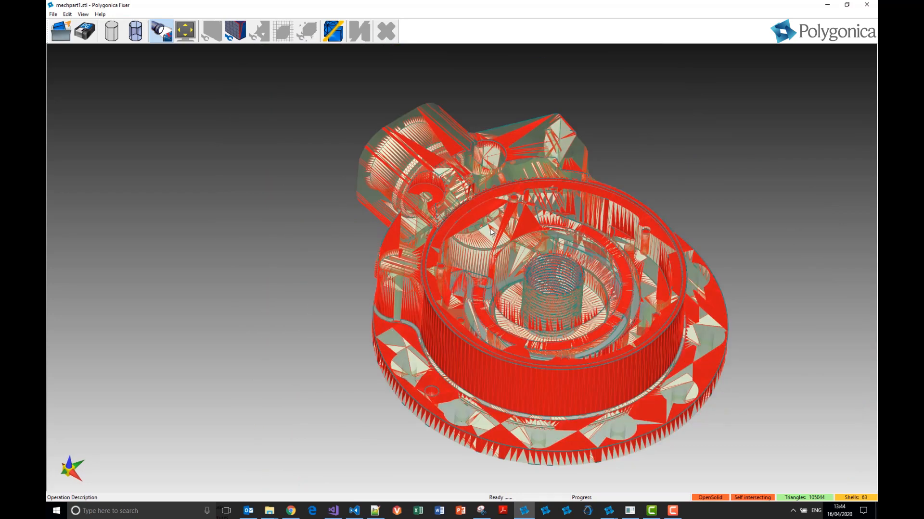
mouse_move(232, 30)
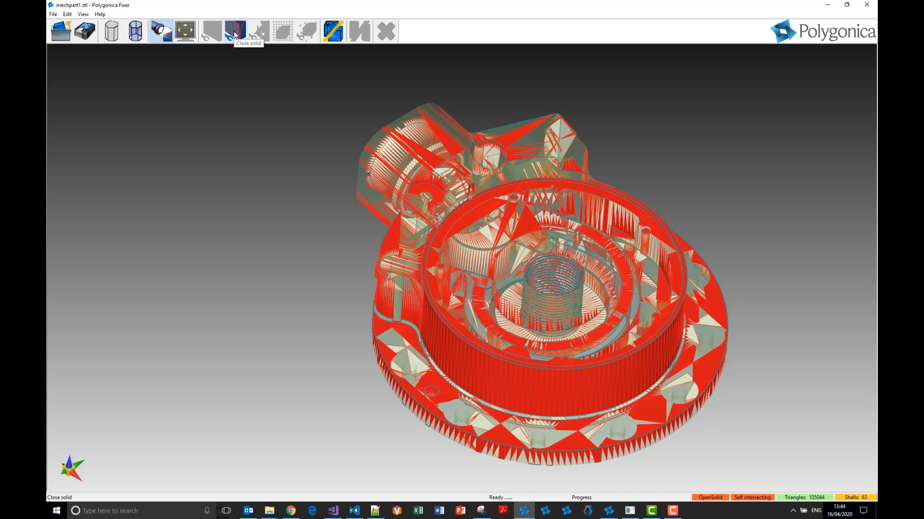
Close all holes with Close solid and inspect the remaining red self-intersecting patches near the threaded bore
click(233, 29)
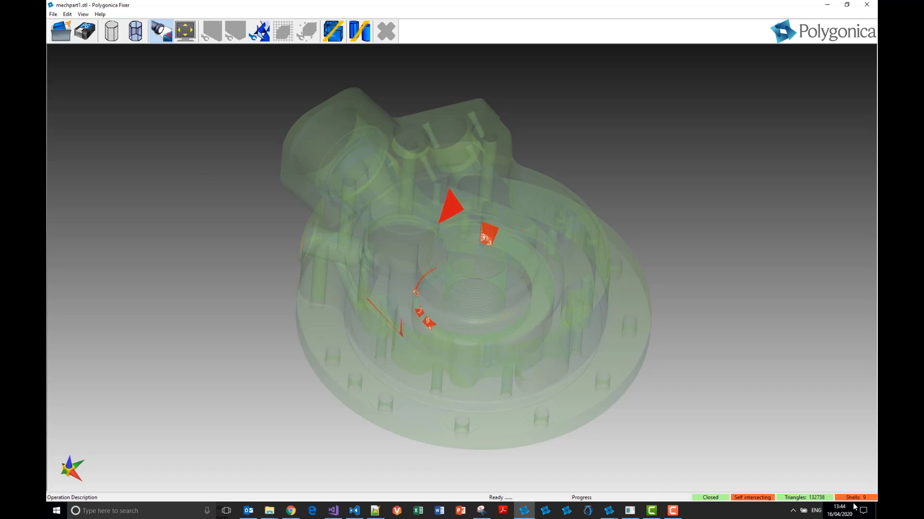
mouse_move(864, 501)
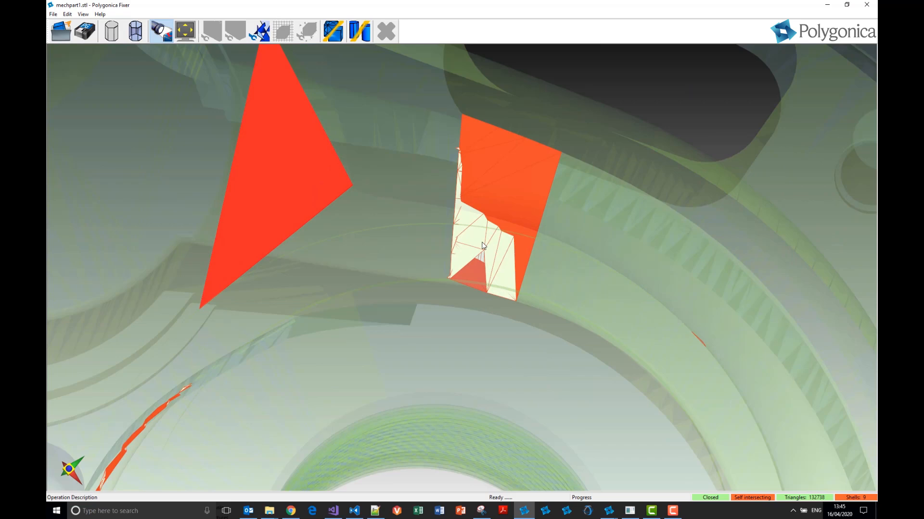
drag(483, 242, 480, 280)
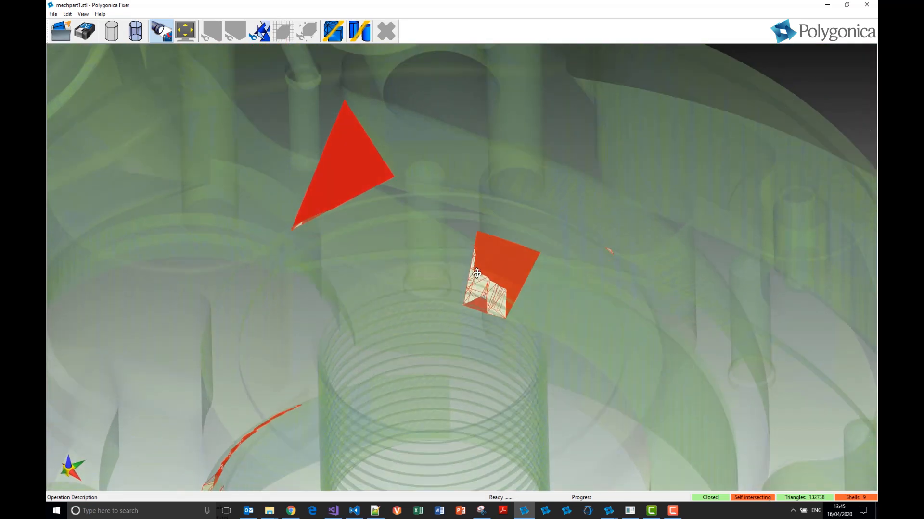
drag(477, 274, 366, 334)
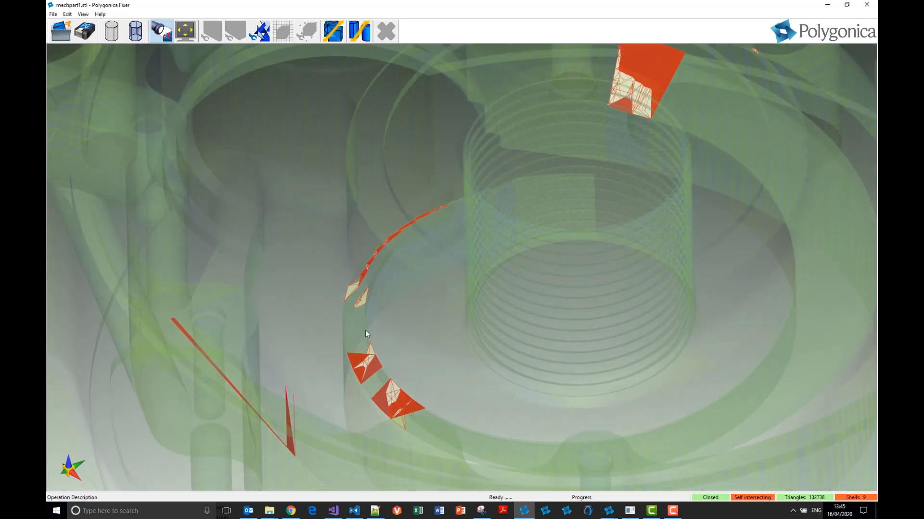
drag(366, 333, 375, 348)
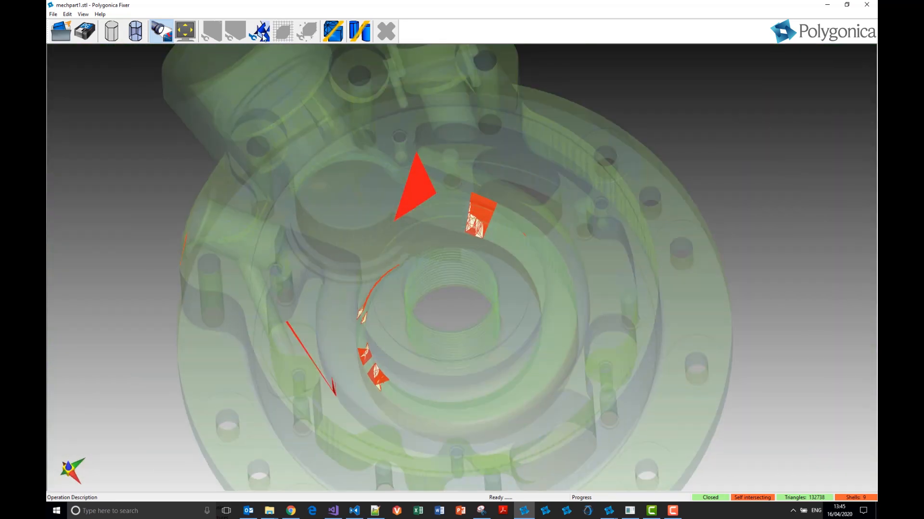
mouse_move(259, 30)
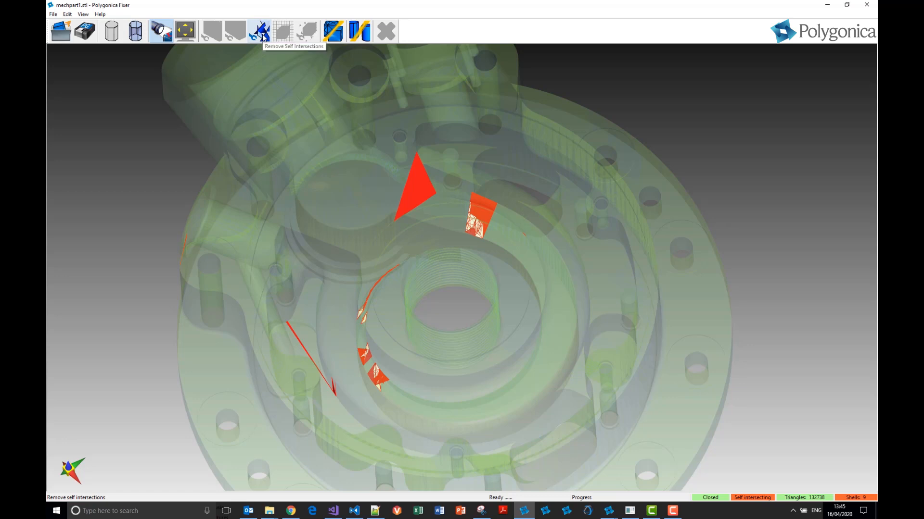
Remove Self Intersections so the status reads Closed, No intersections, Shells: 1
click(259, 29)
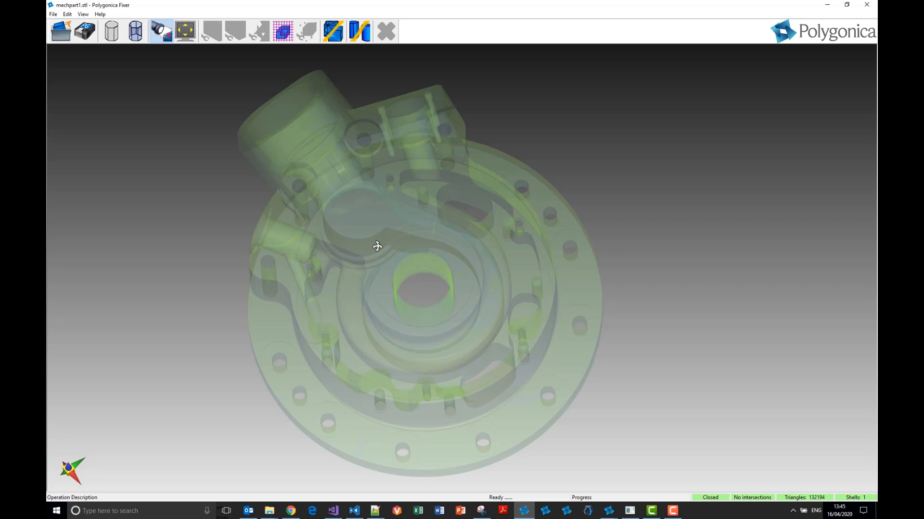
mouse_move(766, 493)
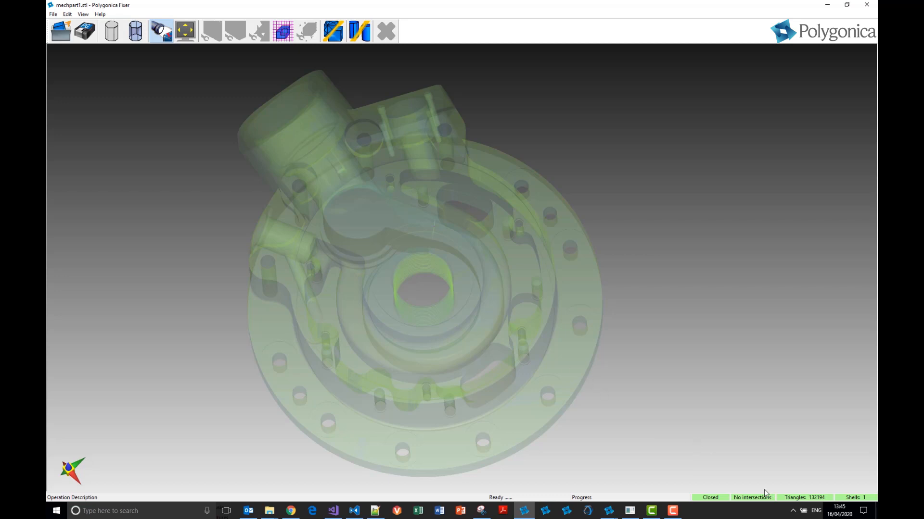
mouse_move(789, 503)
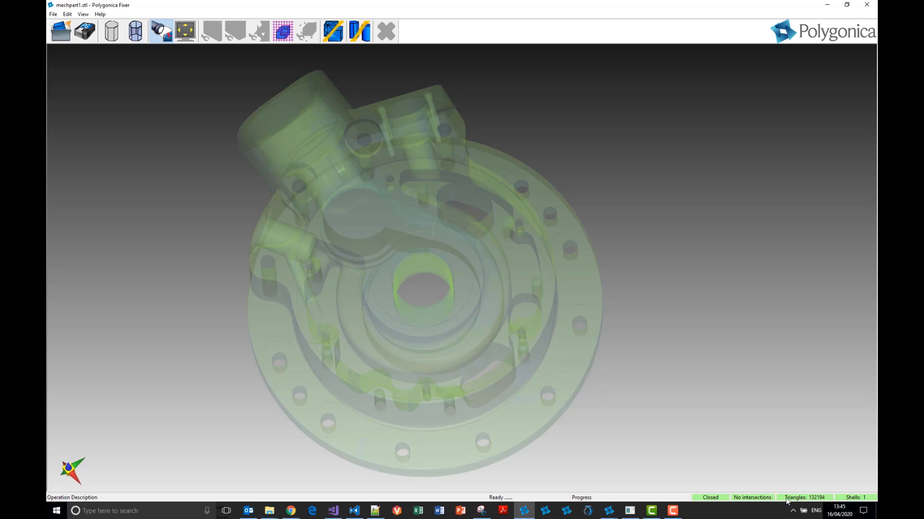
mouse_move(759, 504)
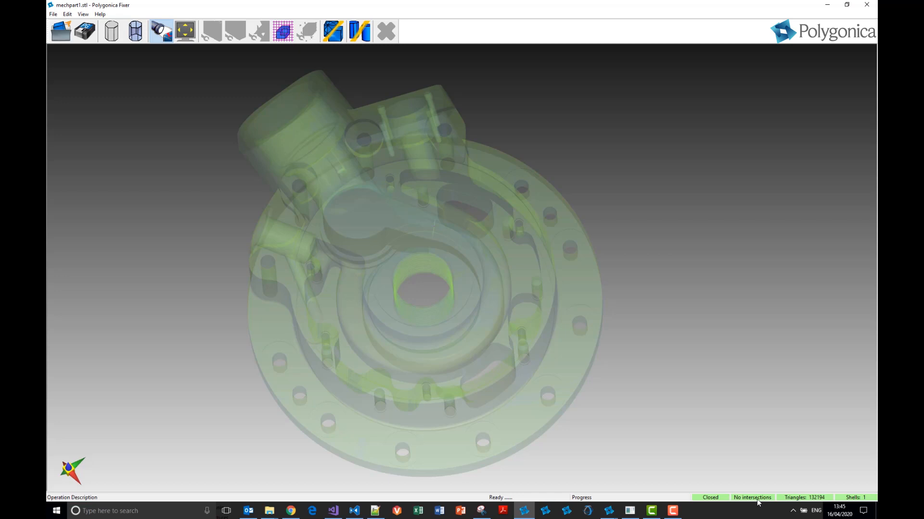
mouse_move(816, 505)
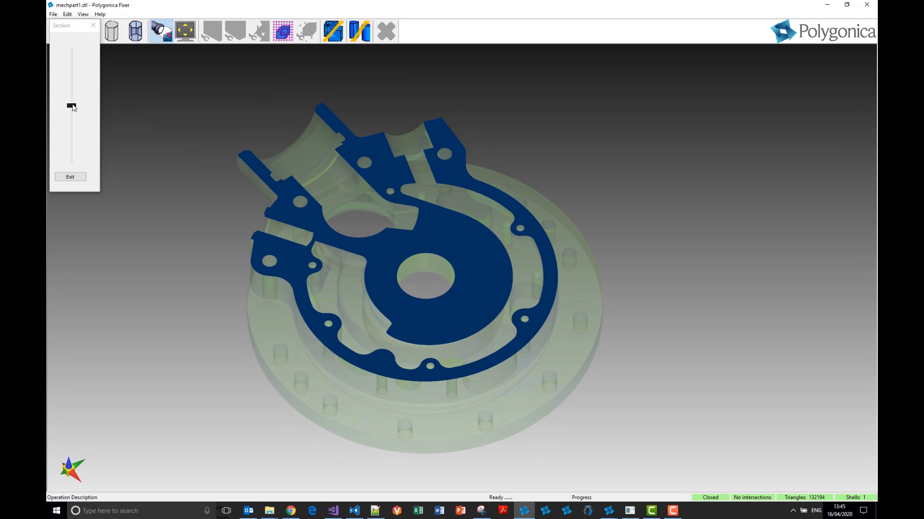
Sweep the section cutting plane from the part's top through mid-height down to the bottom flange and back
drag(71, 106, 70, 70)
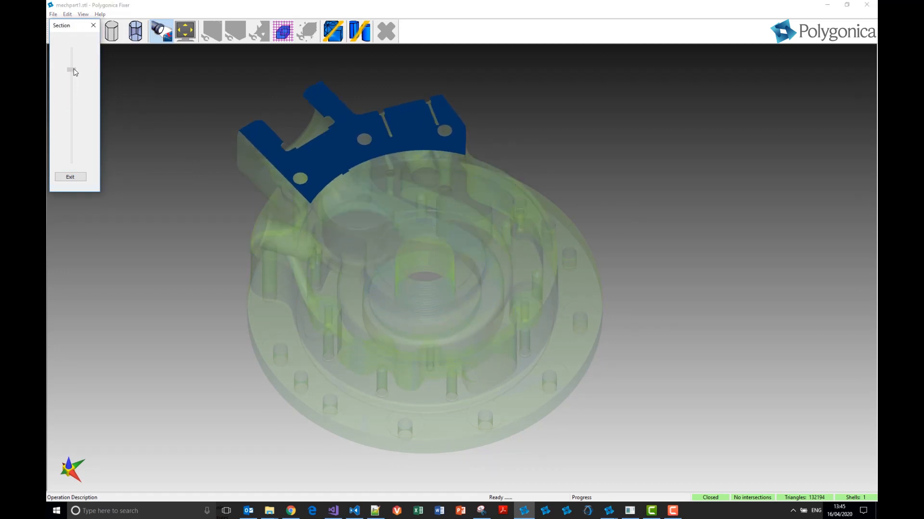
drag(70, 69, 70, 121)
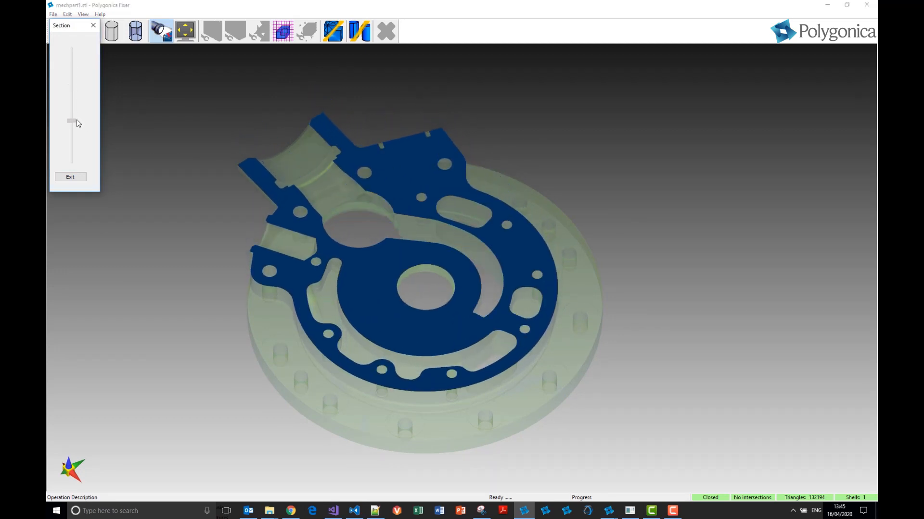
drag(71, 122, 71, 152)
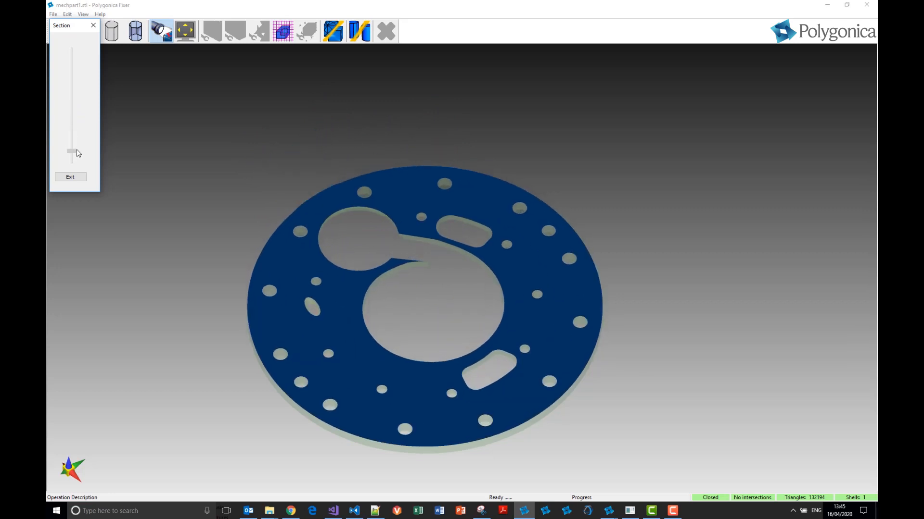
drag(71, 152, 71, 141)
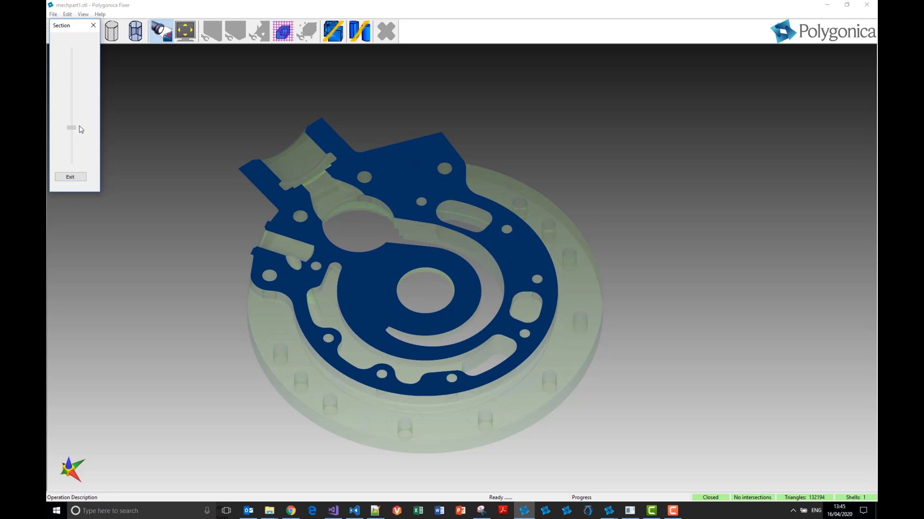
drag(71, 128, 71, 91)
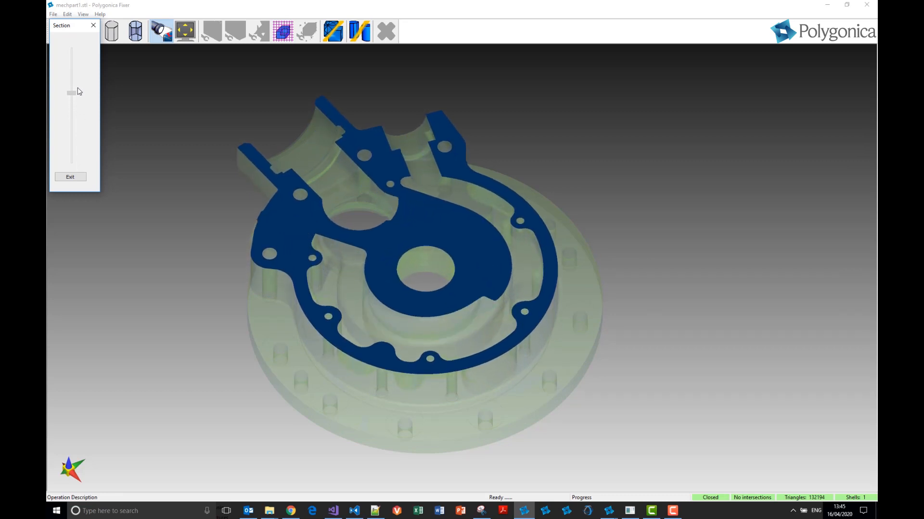
drag(71, 91, 71, 138)
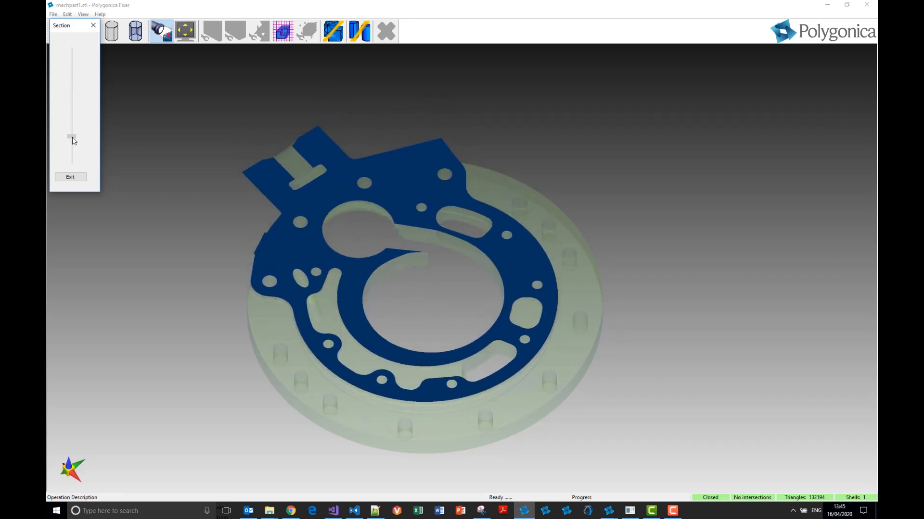
drag(70, 137, 70, 145)
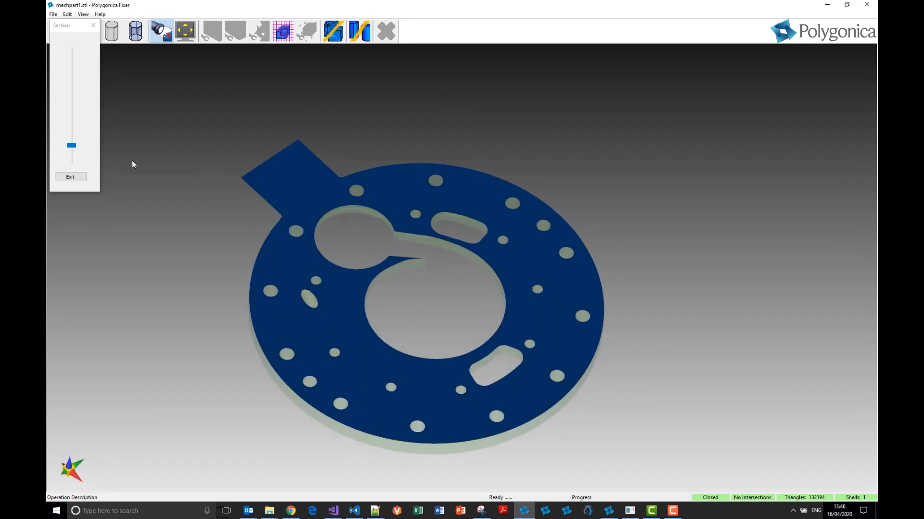
drag(71, 146, 71, 130)
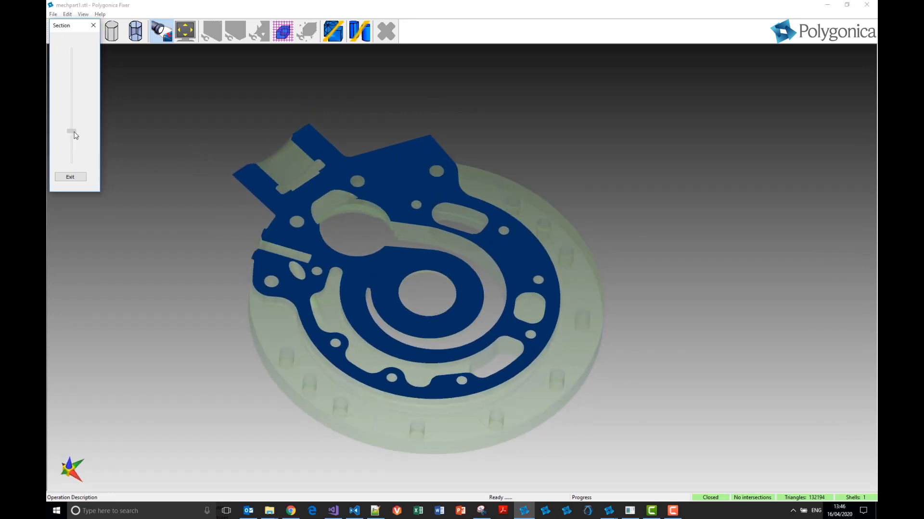
drag(72, 130, 72, 88)
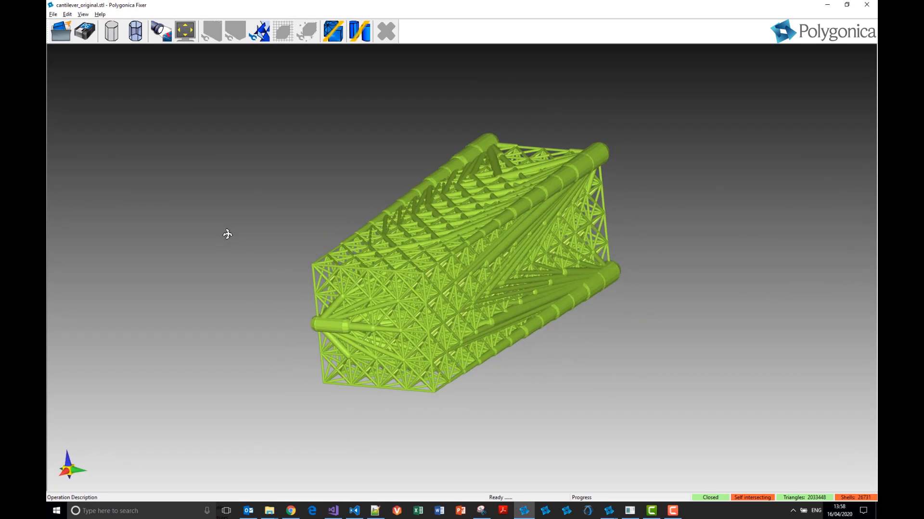
mouse_move(225, 239)
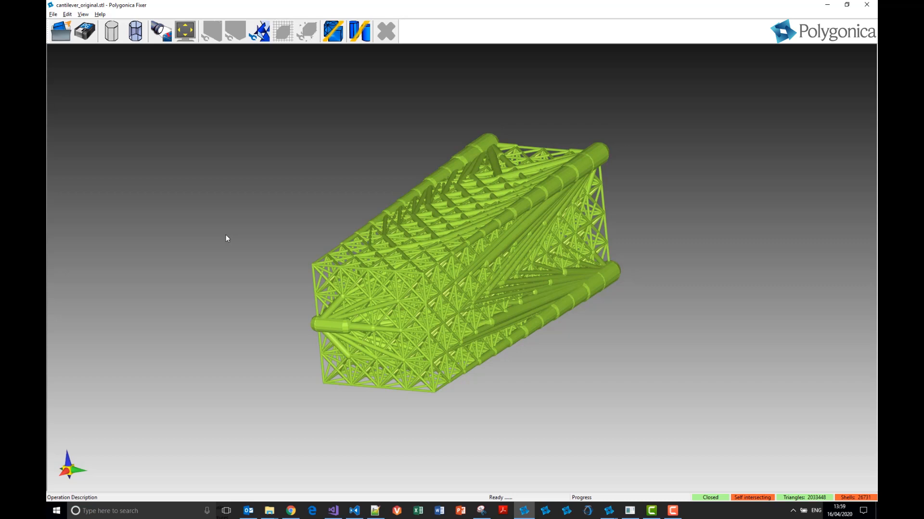
Orbit the cantilever lattice to view it from other sides, noting Closed, Self intersecting, 26,731 shells
drag(225, 238, 254, 277)
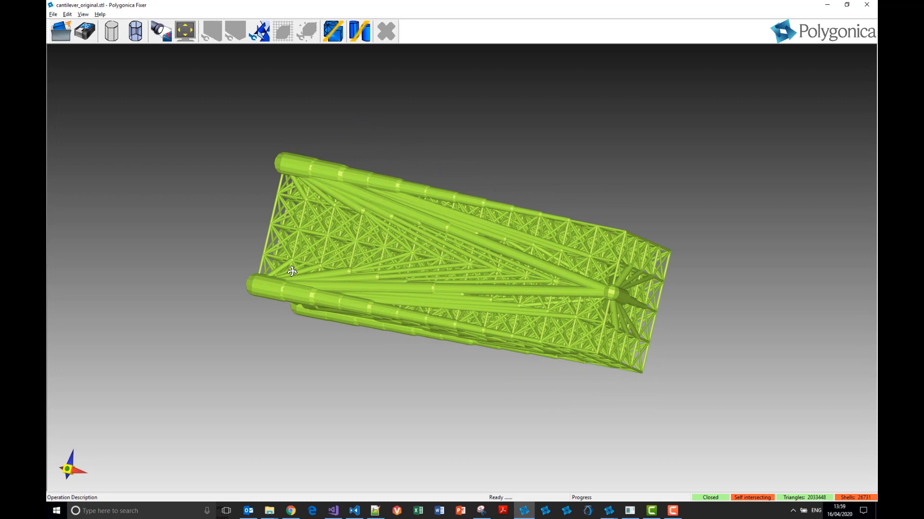
drag(291, 271, 593, 450)
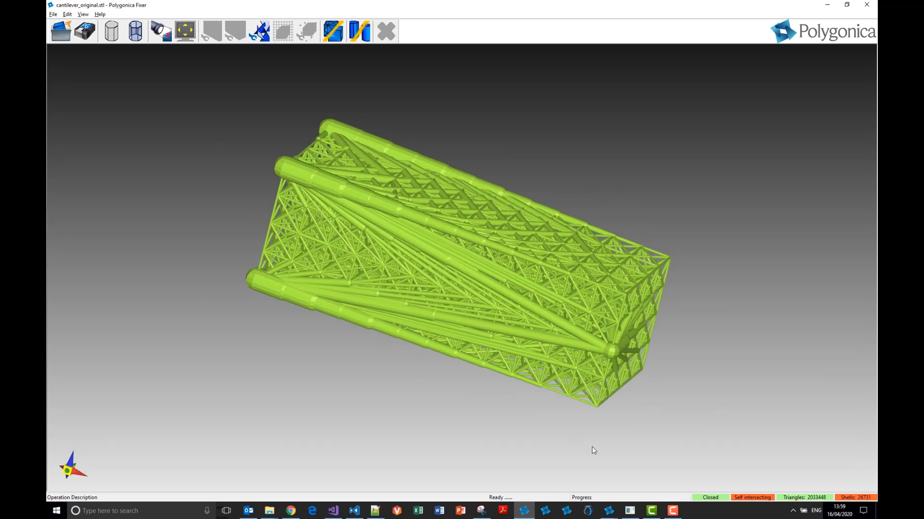
mouse_move(712, 501)
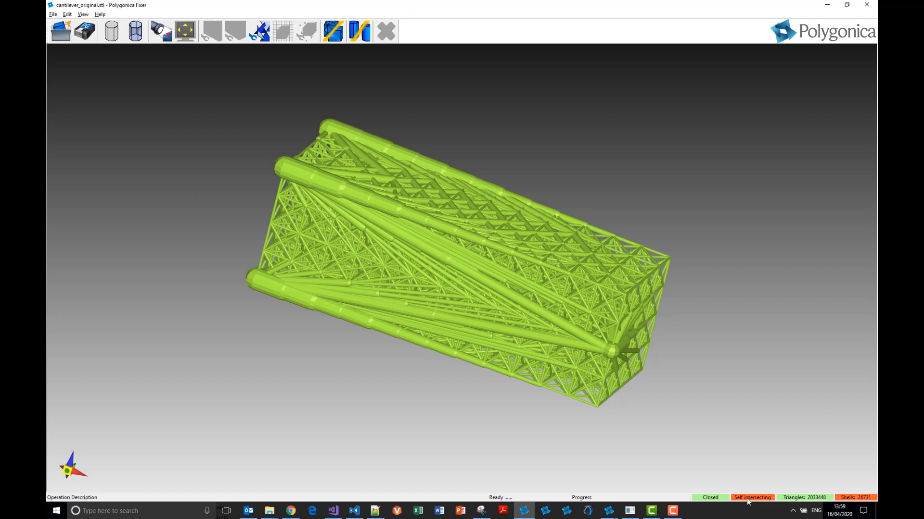
mouse_move(780, 506)
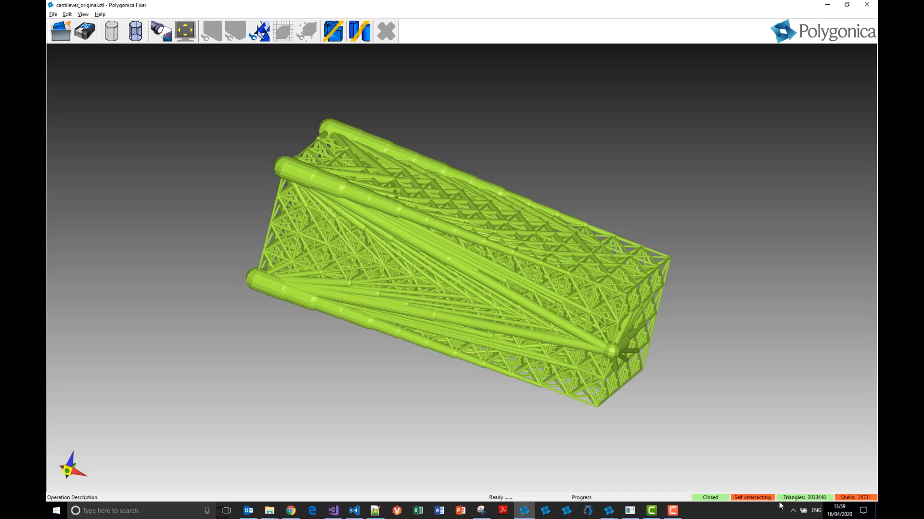
mouse_move(847, 508)
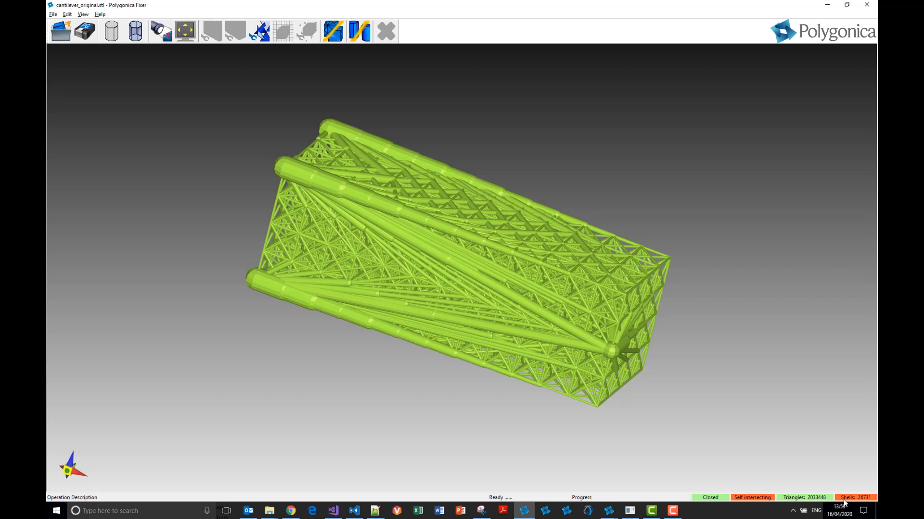
mouse_move(802, 500)
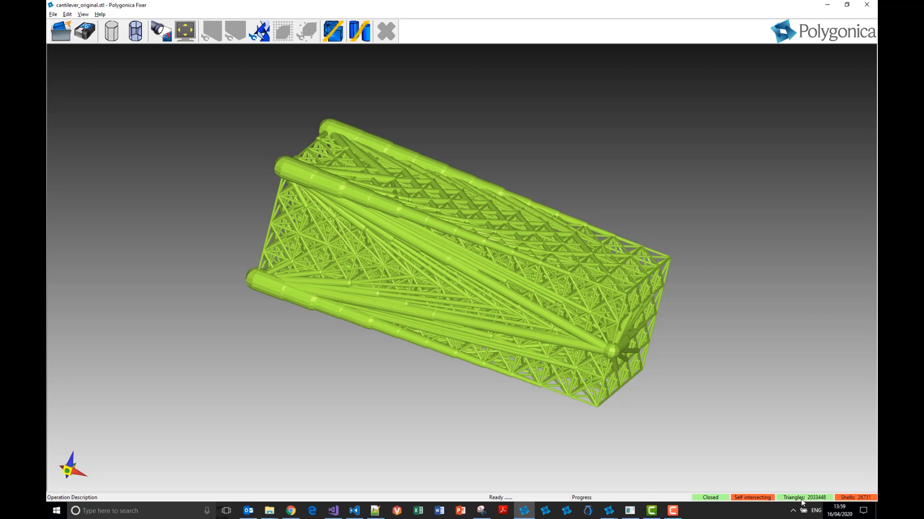
mouse_move(474, 236)
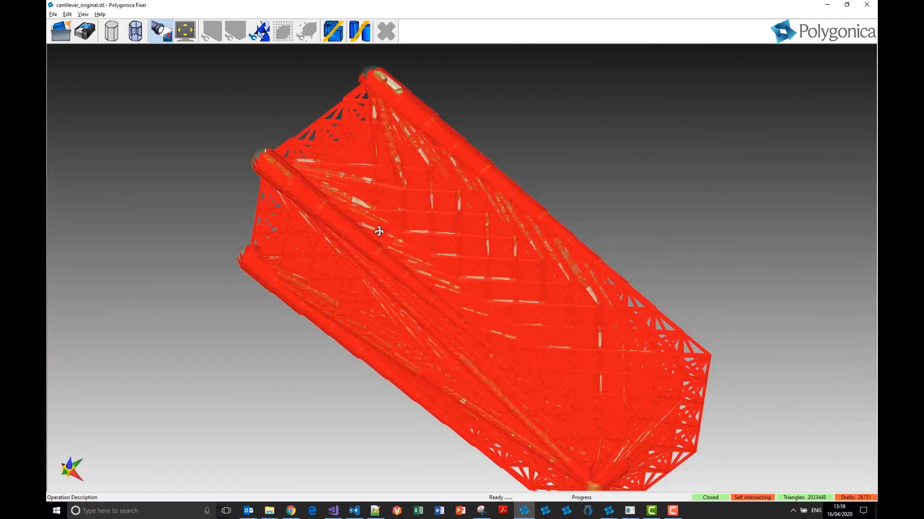
Orbit the red-marked cantilever to inspect its highlighted intersections
drag(379, 231, 384, 234)
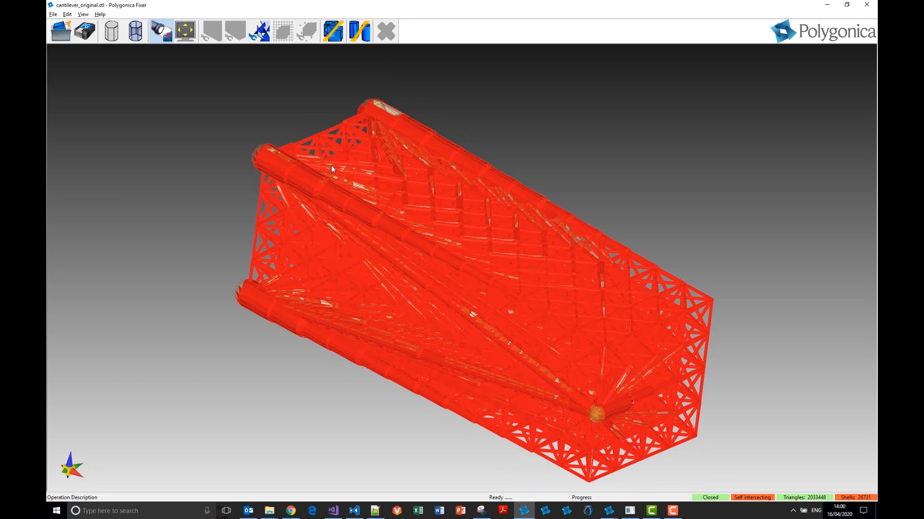
mouse_move(261, 30)
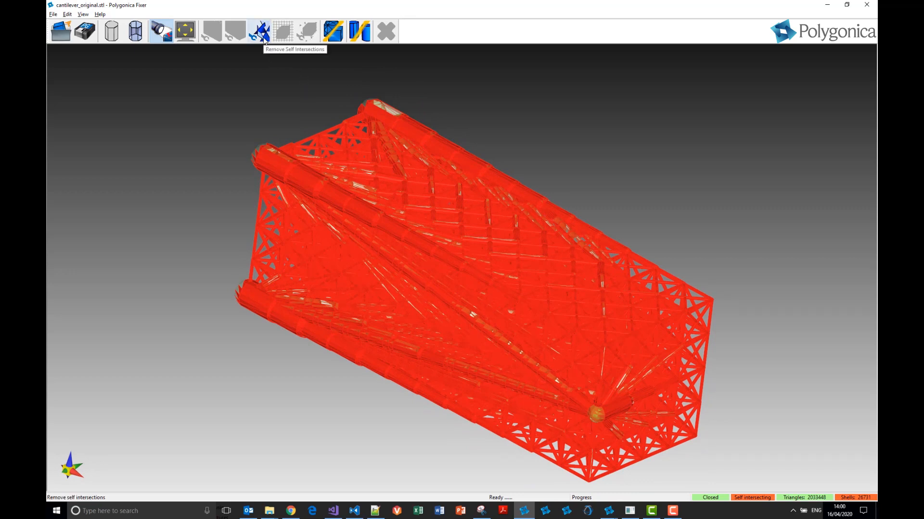
Remove Self Intersections on the cantilever, leaving one closed shell with no intersections
click(262, 30)
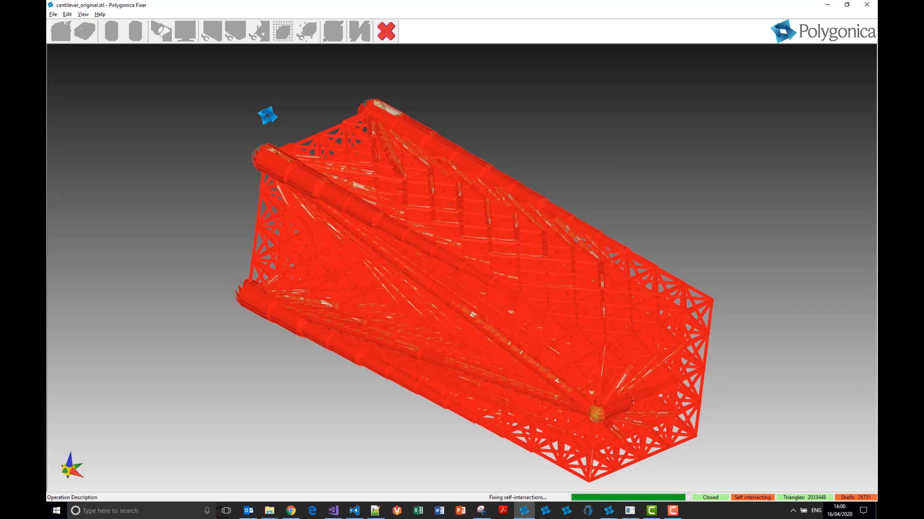
click(385, 30)
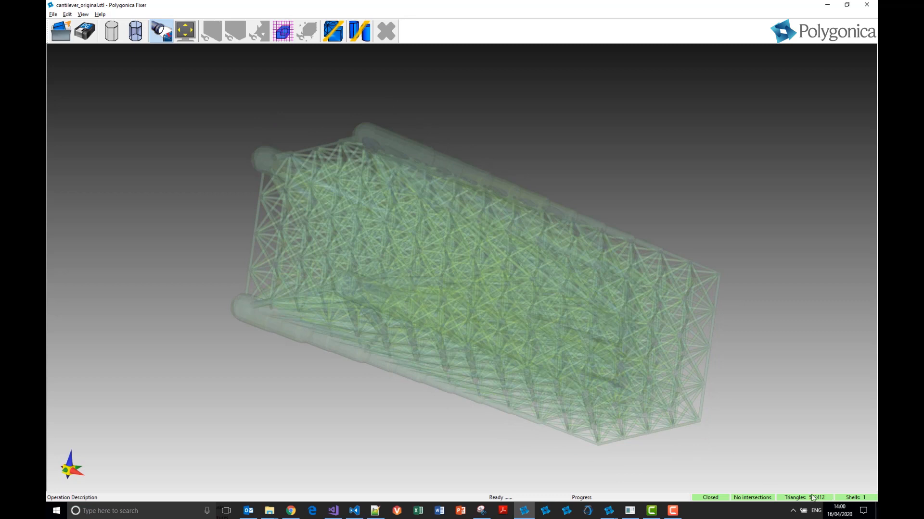
mouse_move(814, 493)
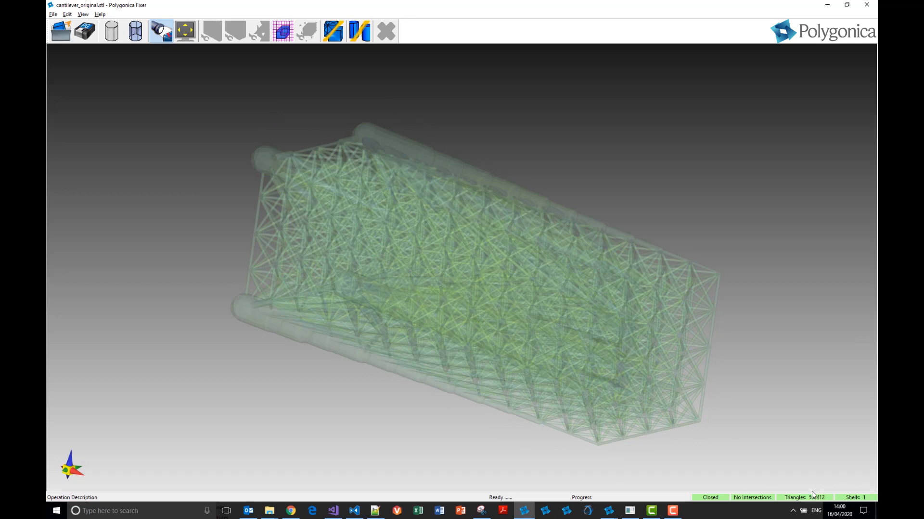
mouse_move(806, 502)
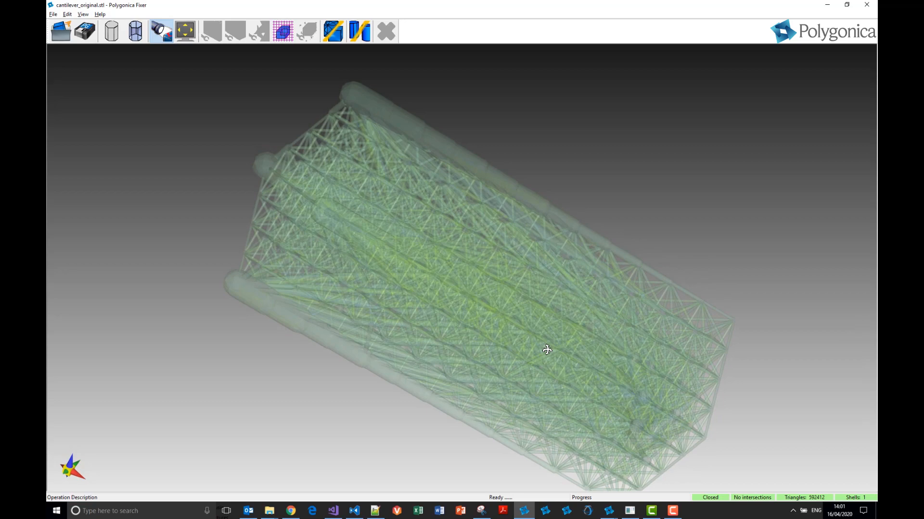
Orbit the repaired single-shell cantilever to inspect it from another angle
drag(547, 350, 552, 345)
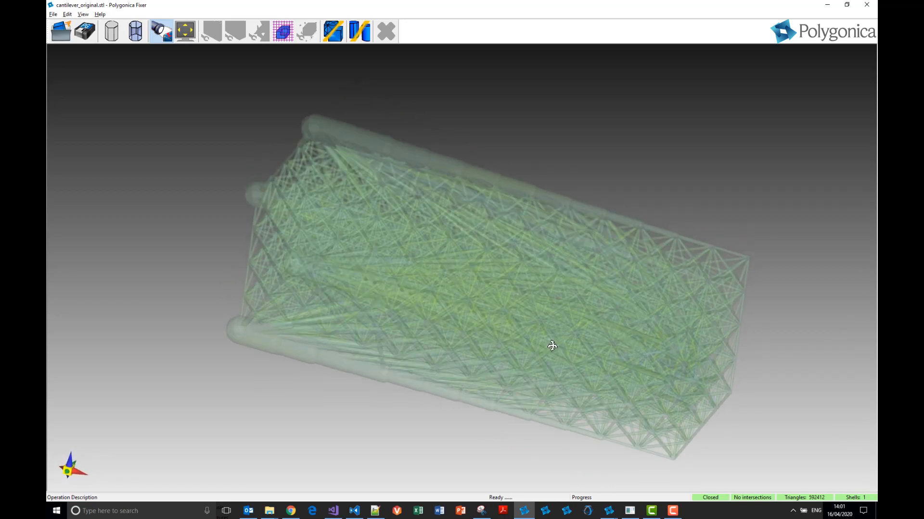
drag(552, 345, 377, 297)
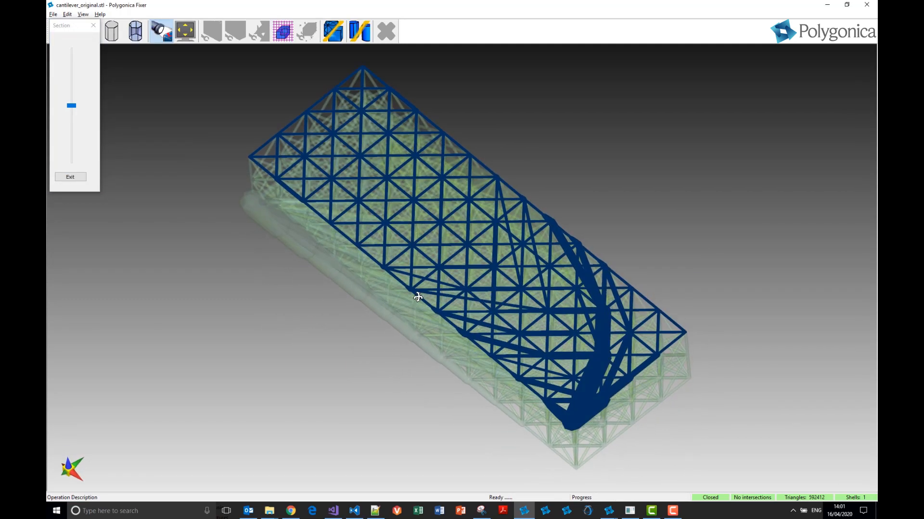
Sweep the section cut from the cantilever's top through its middle to the very bottom, then exit the section view
drag(71, 106, 71, 99)
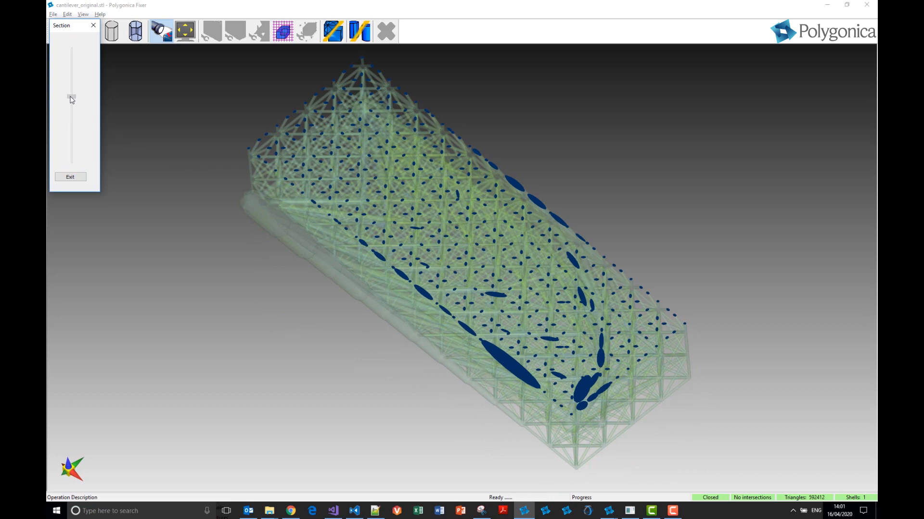
drag(70, 98, 70, 67)
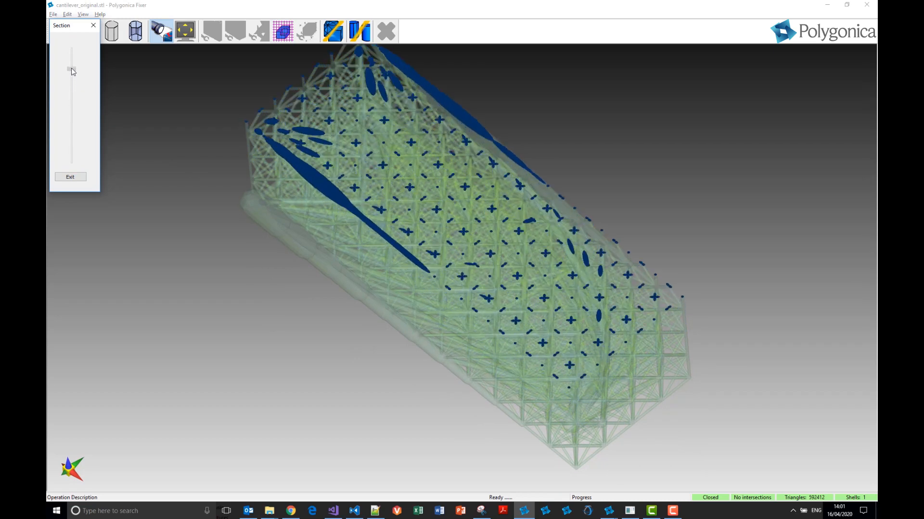
drag(71, 69, 70, 51)
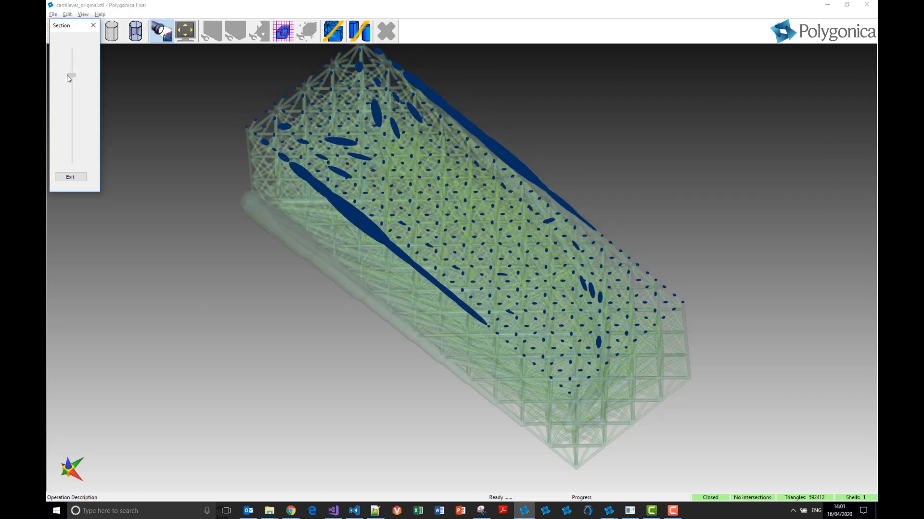
drag(70, 77, 70, 111)
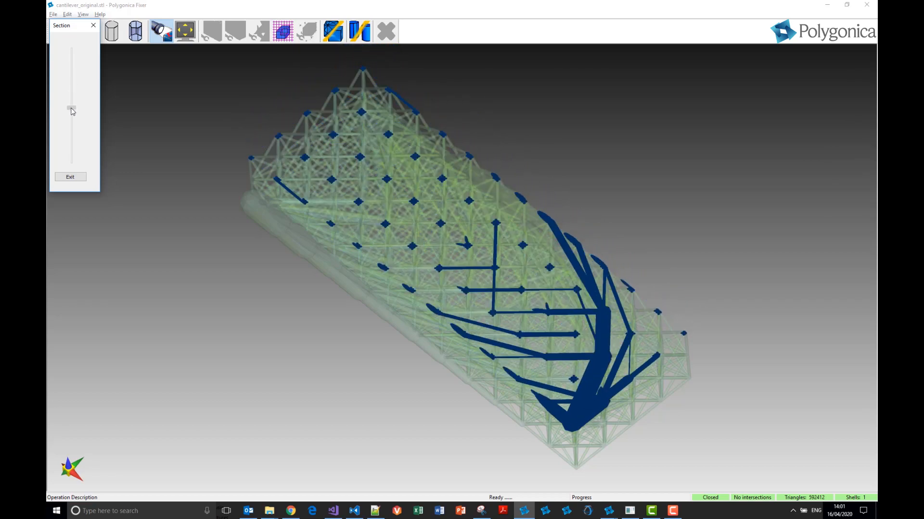
drag(71, 108, 71, 141)
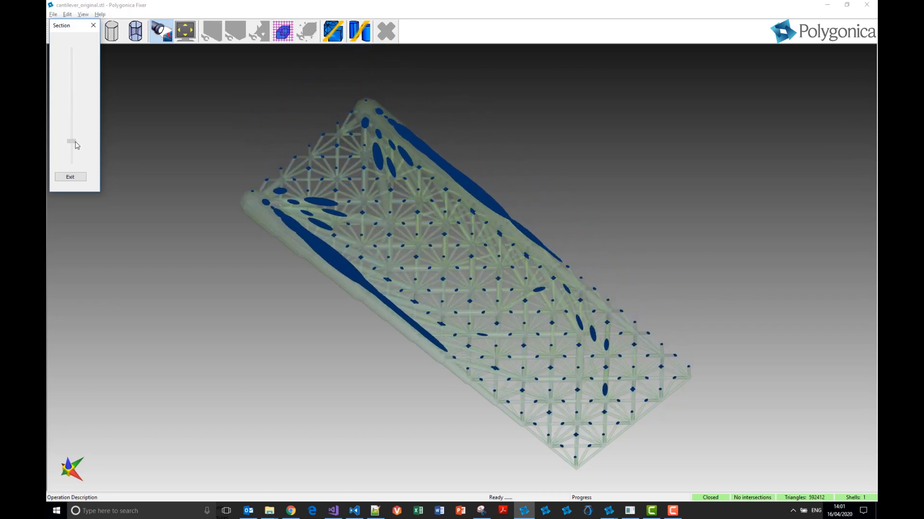
drag(71, 140, 71, 155)
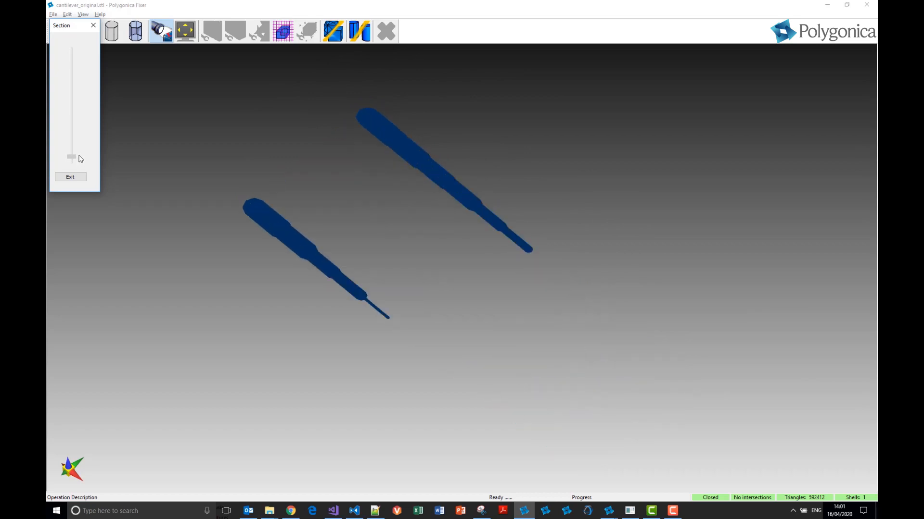
drag(71, 154, 71, 94)
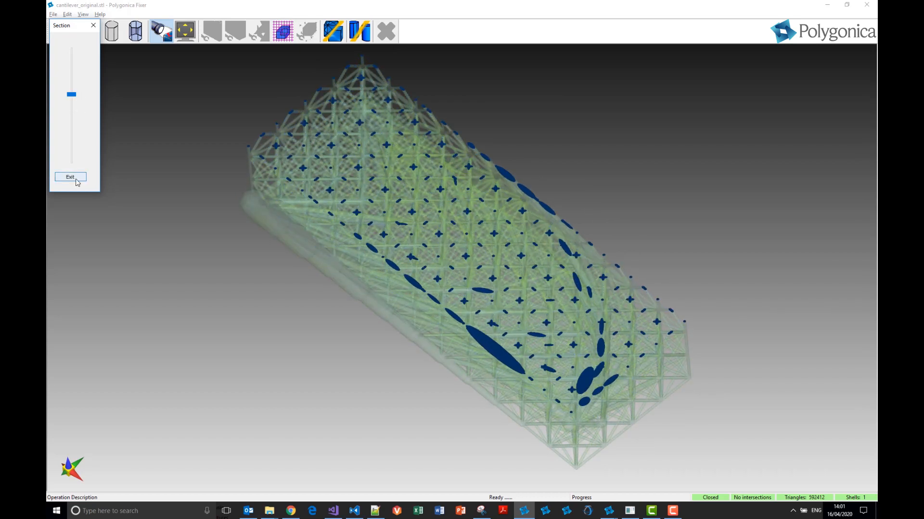
click(69, 177)
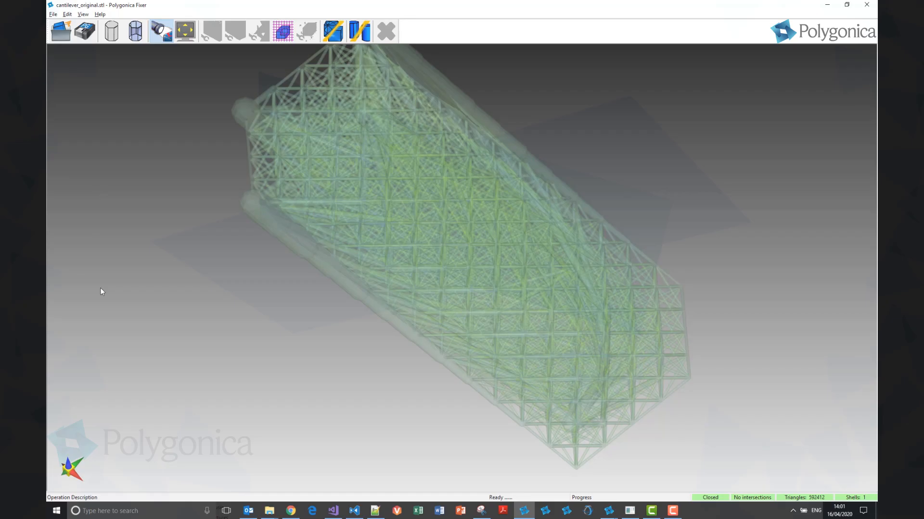